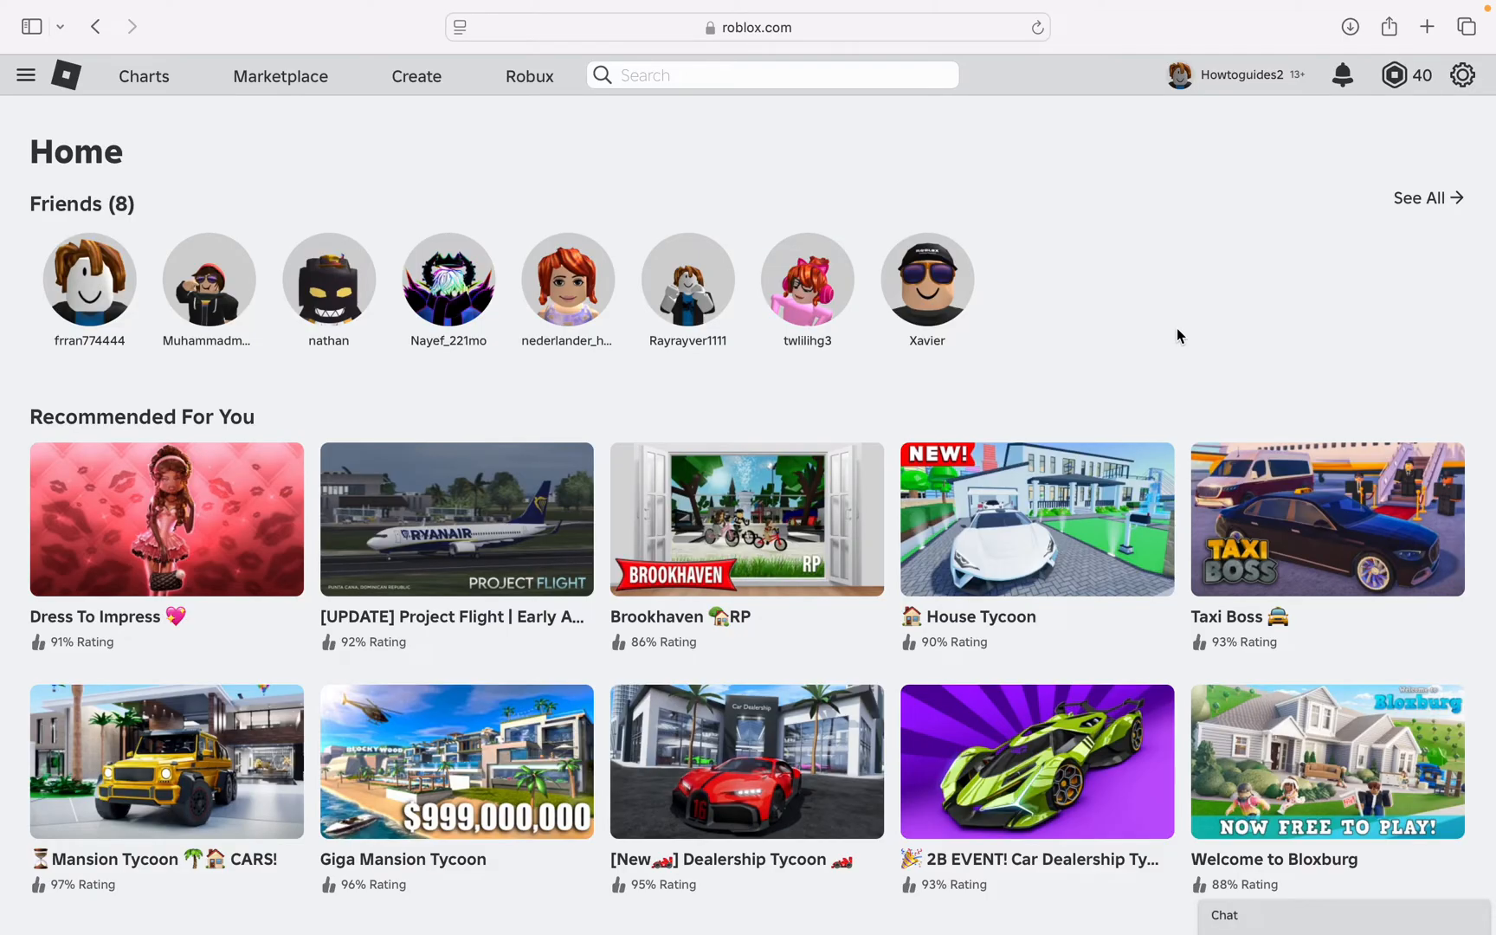
pyautogui.moveTo(951, 159)
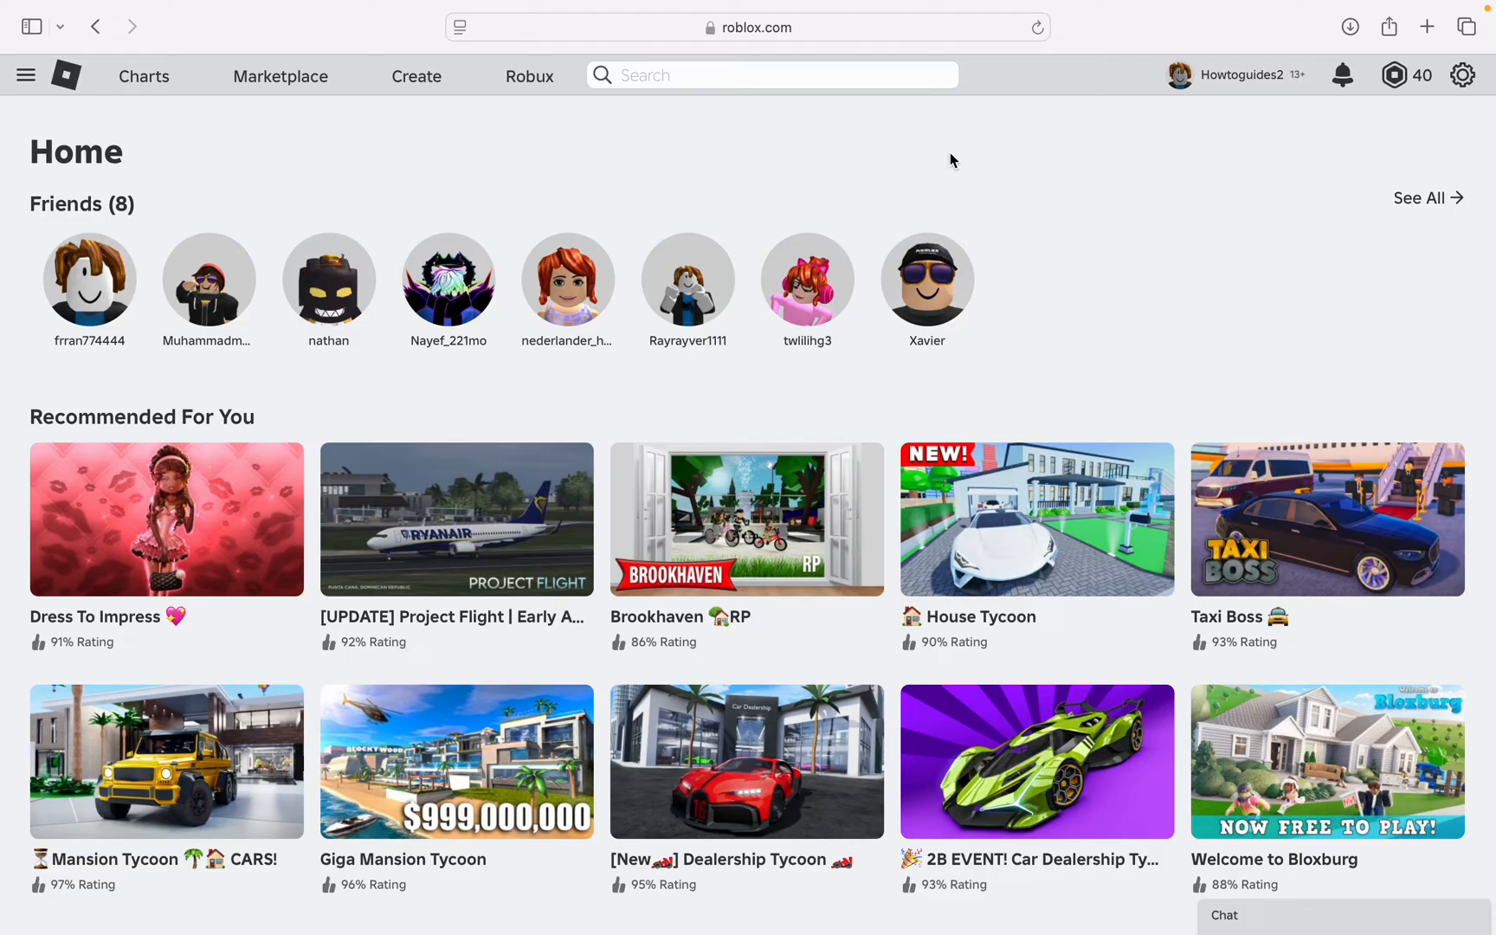
pyautogui.moveTo(913, 147)
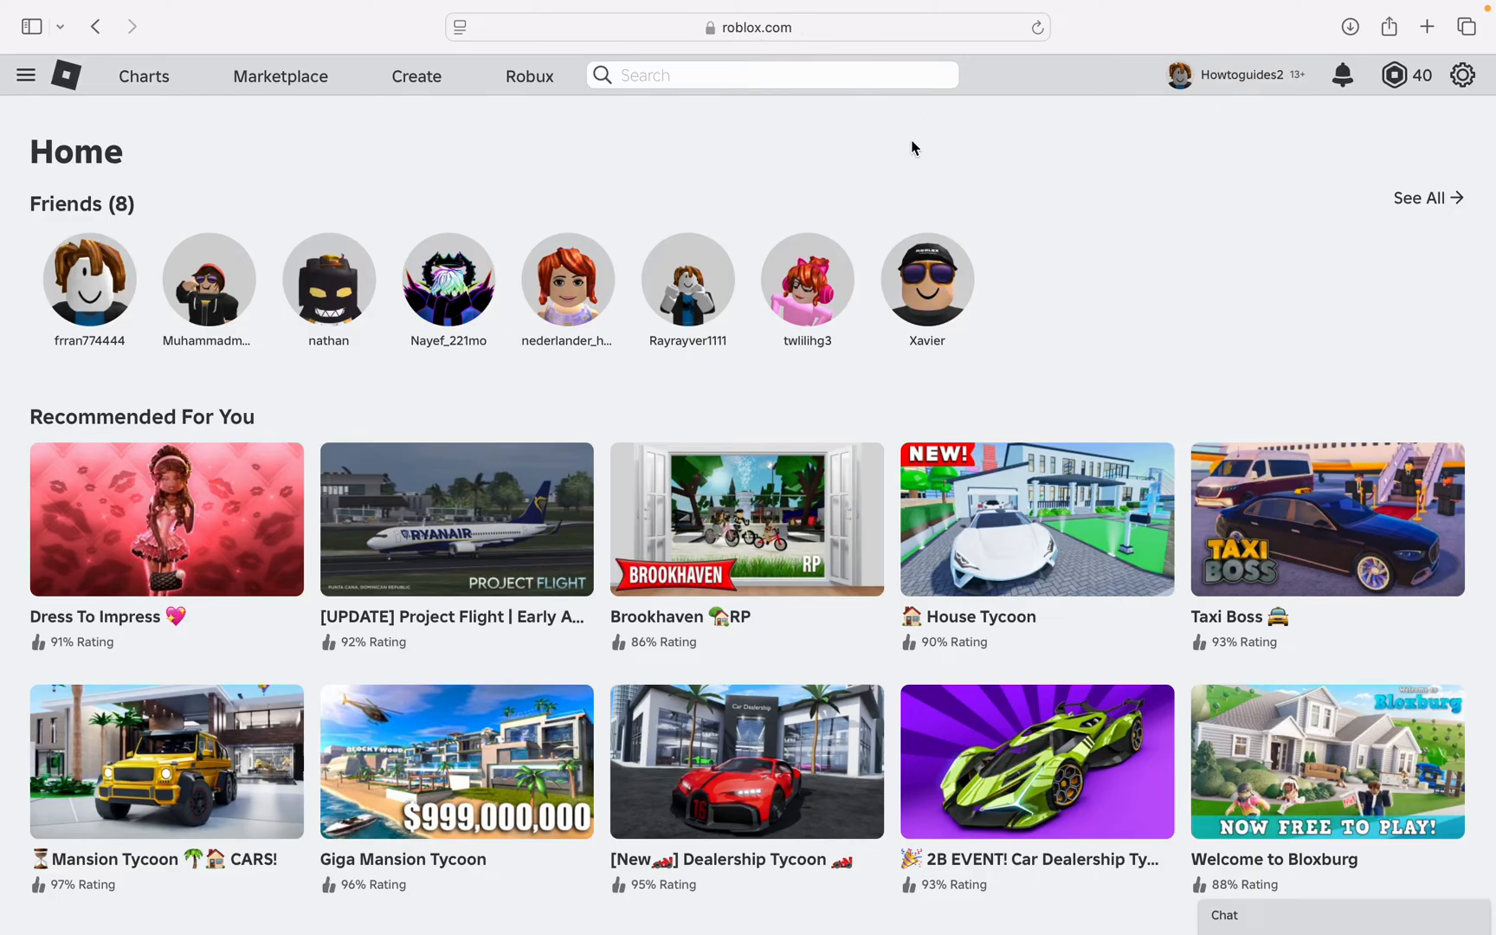
# Open the Giga Mansion Tycoon game page from the home page recommendations
pyautogui.scroll(-3)
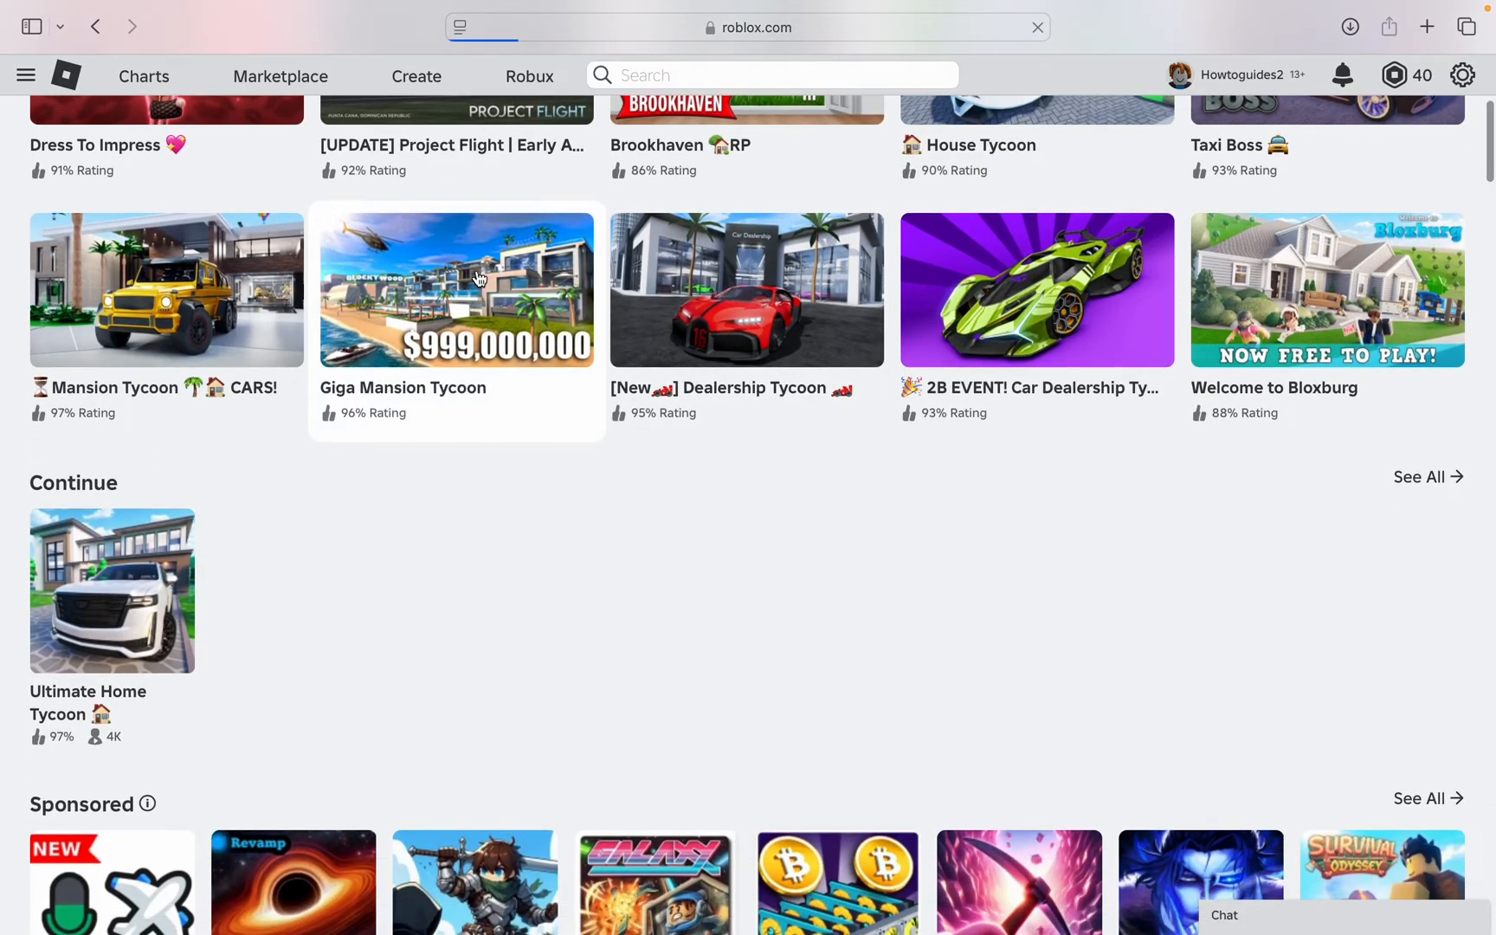
pyautogui.click(455, 289)
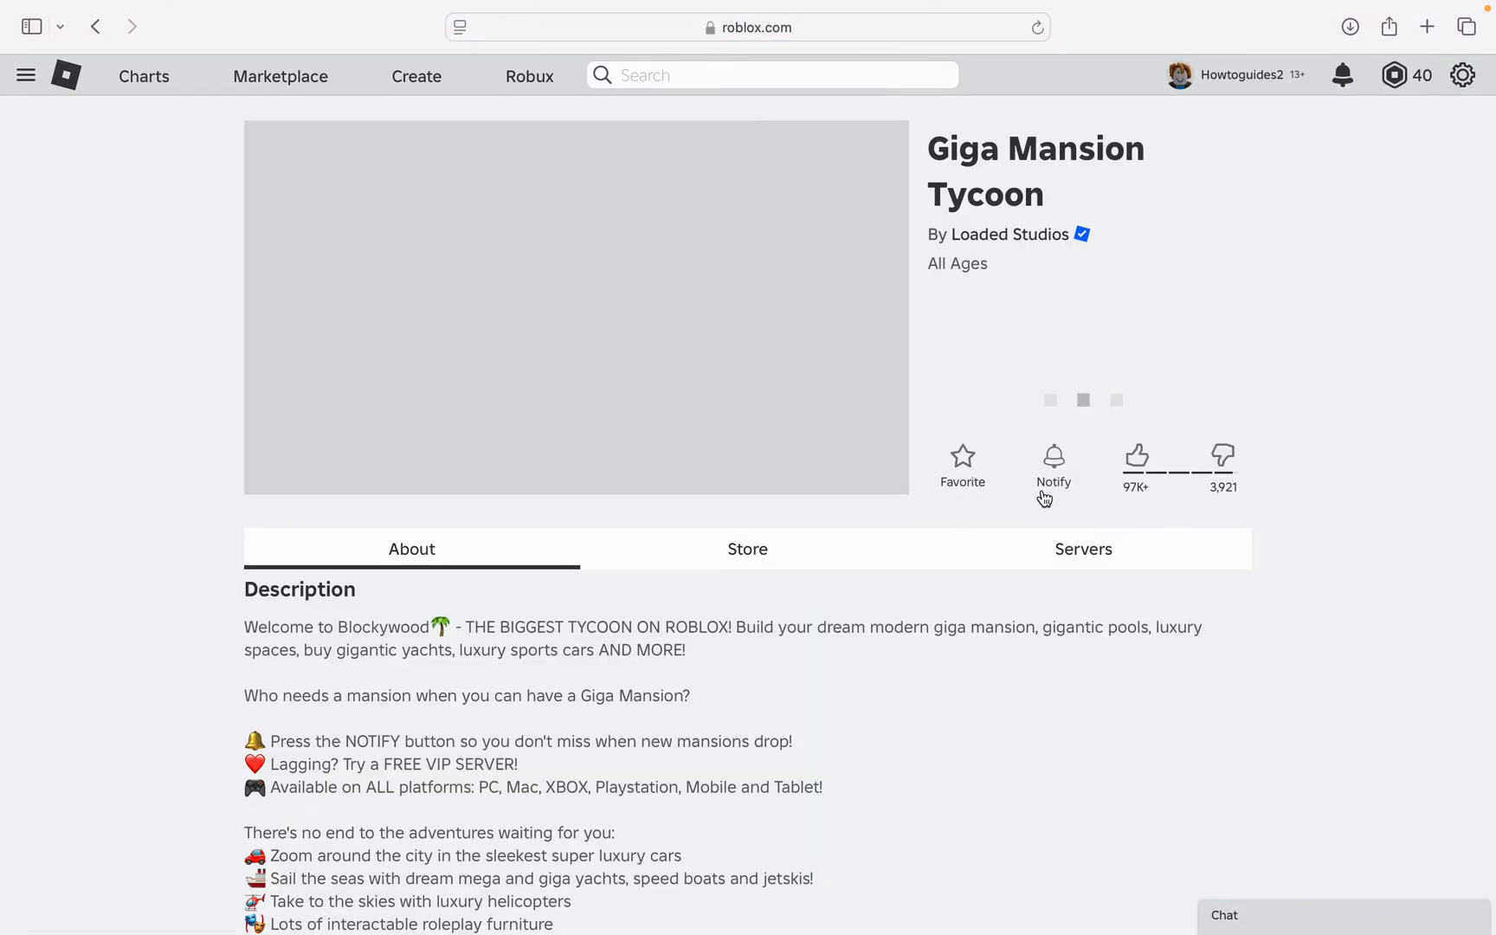
# Show the game's Servers section with the inactive private server Uthman
pyautogui.click(1082, 549)
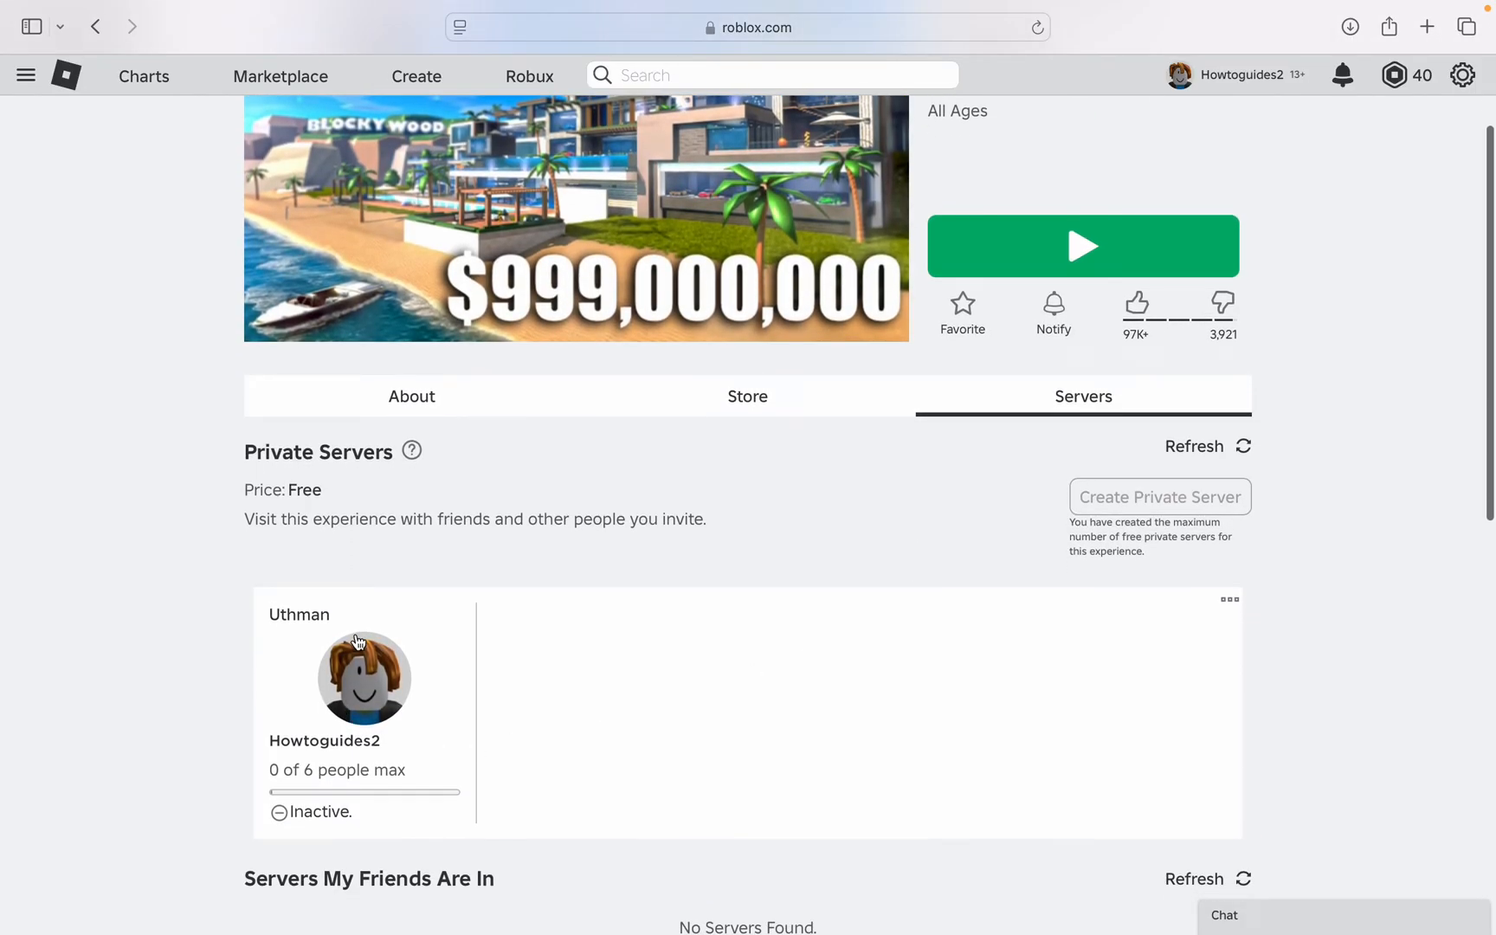
pyautogui.scroll(-3)
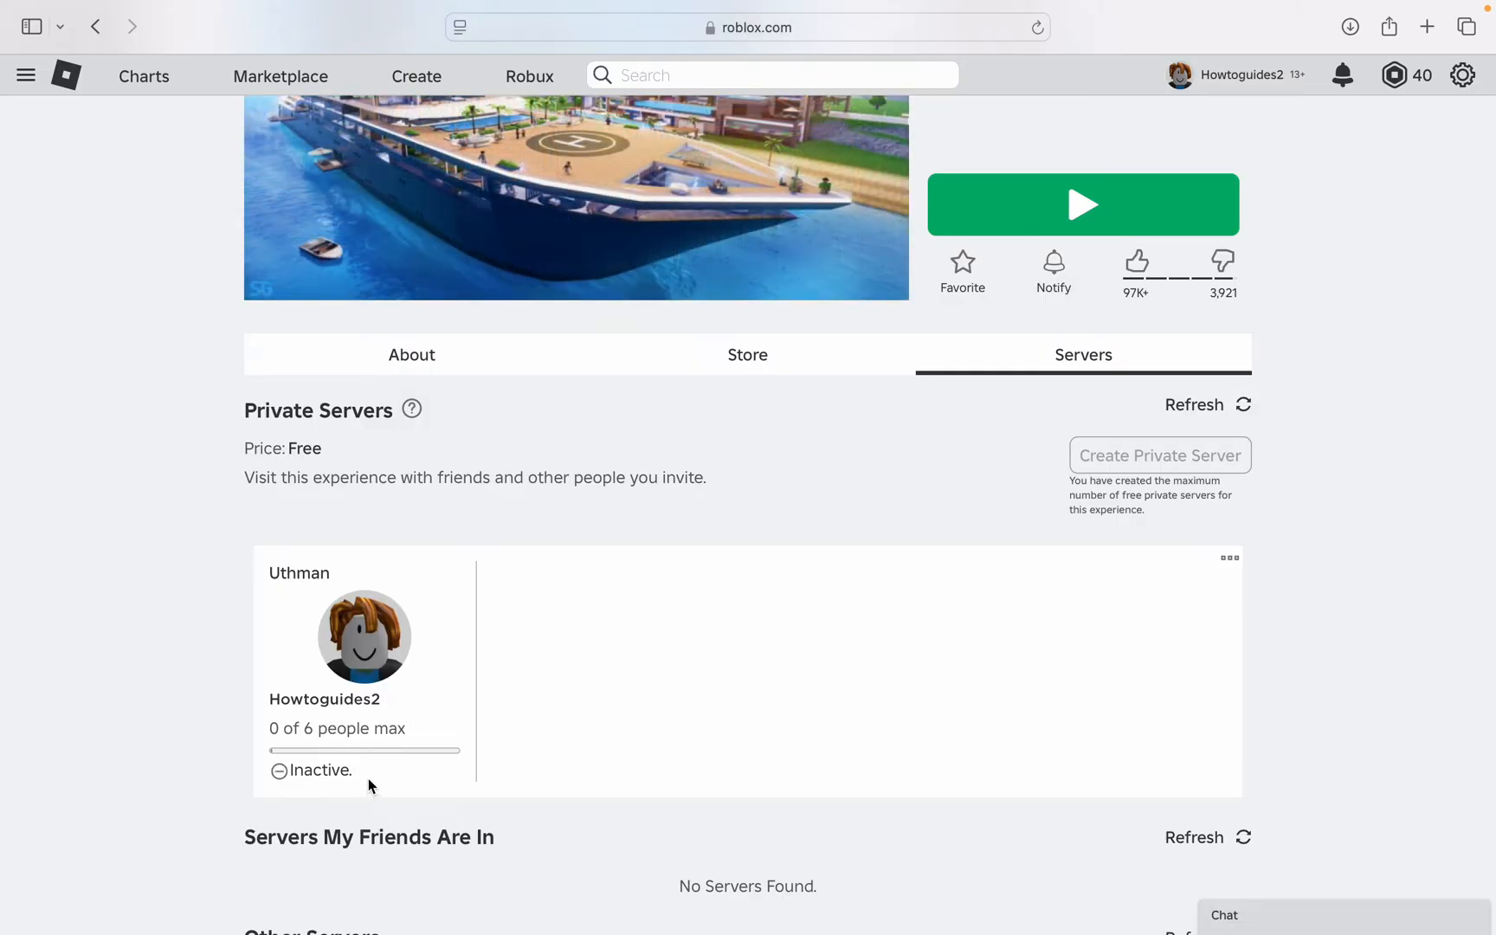
pyautogui.moveTo(431, 771)
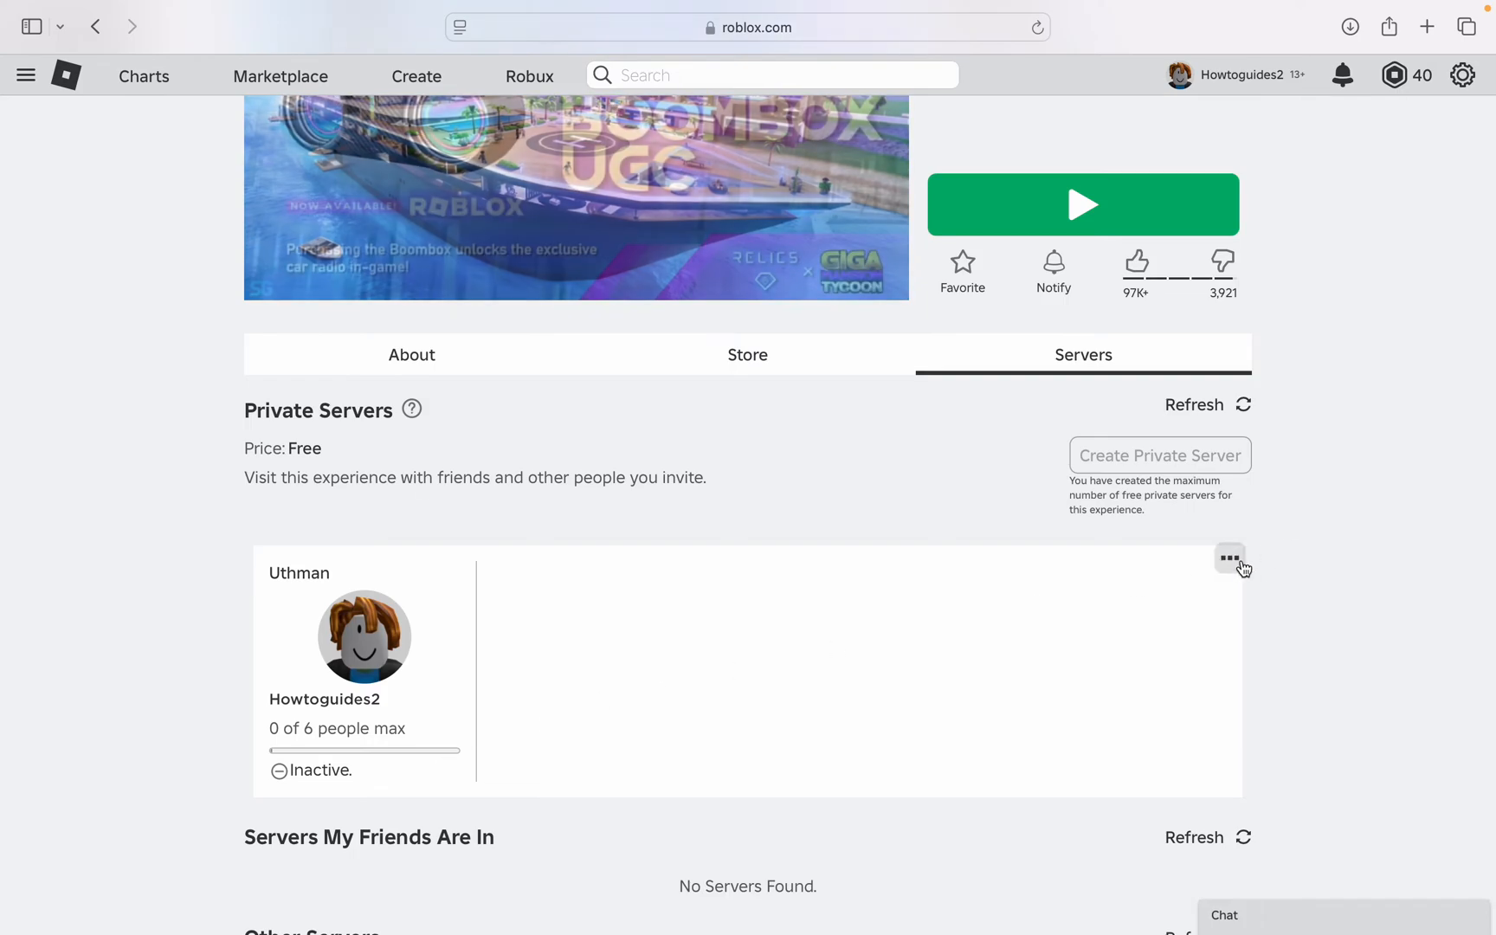
# Configure the Uthman private server and switch Allow Joining on
pyautogui.click(1229, 558)
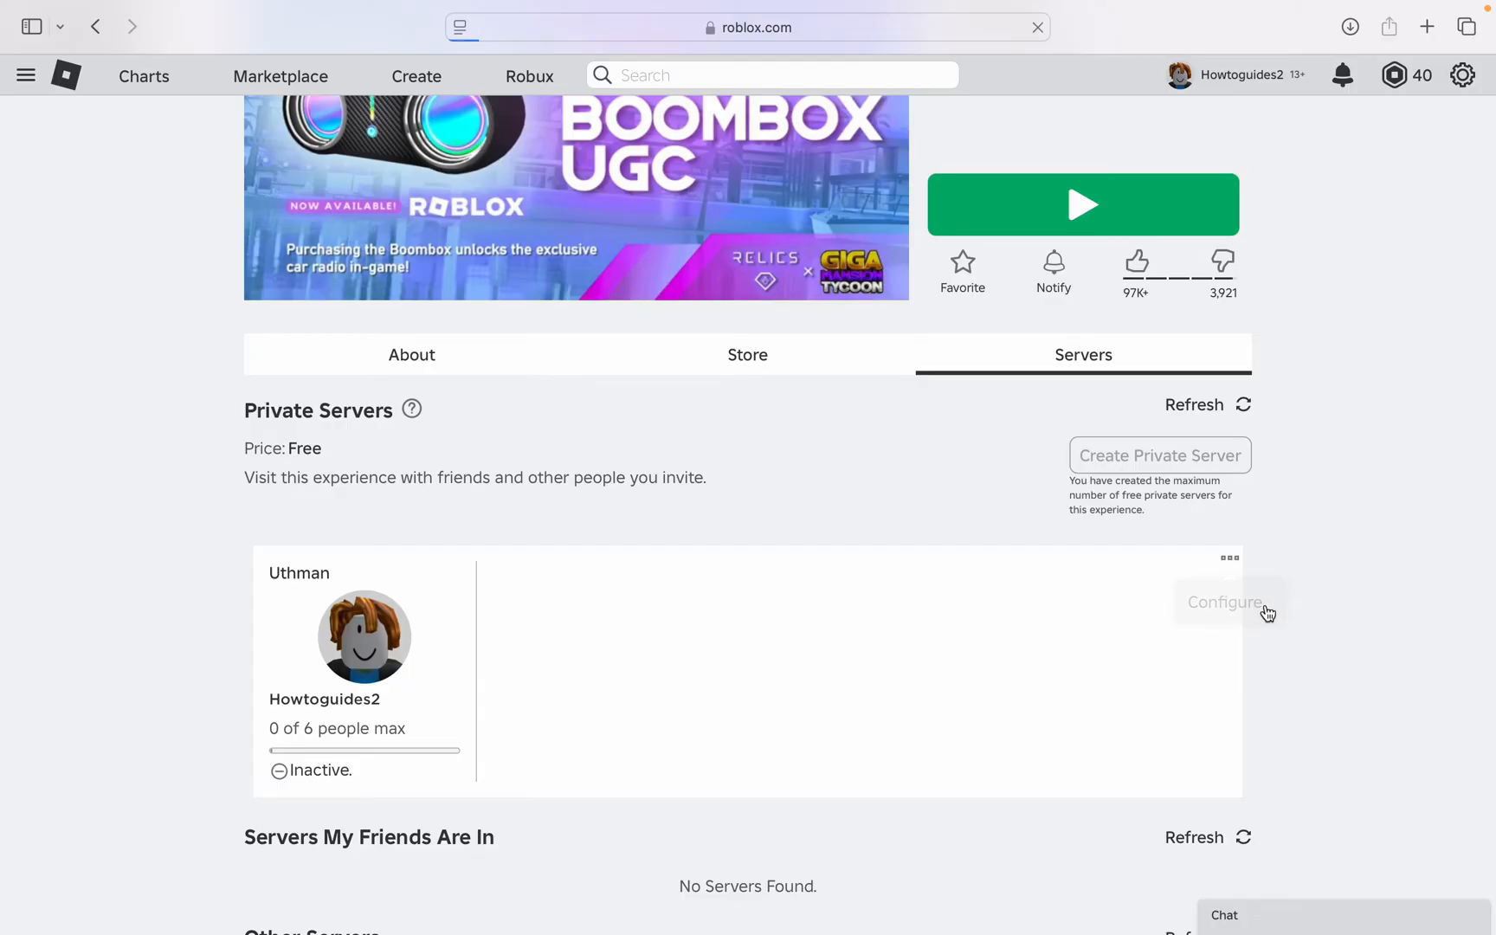
pyautogui.click(1226, 603)
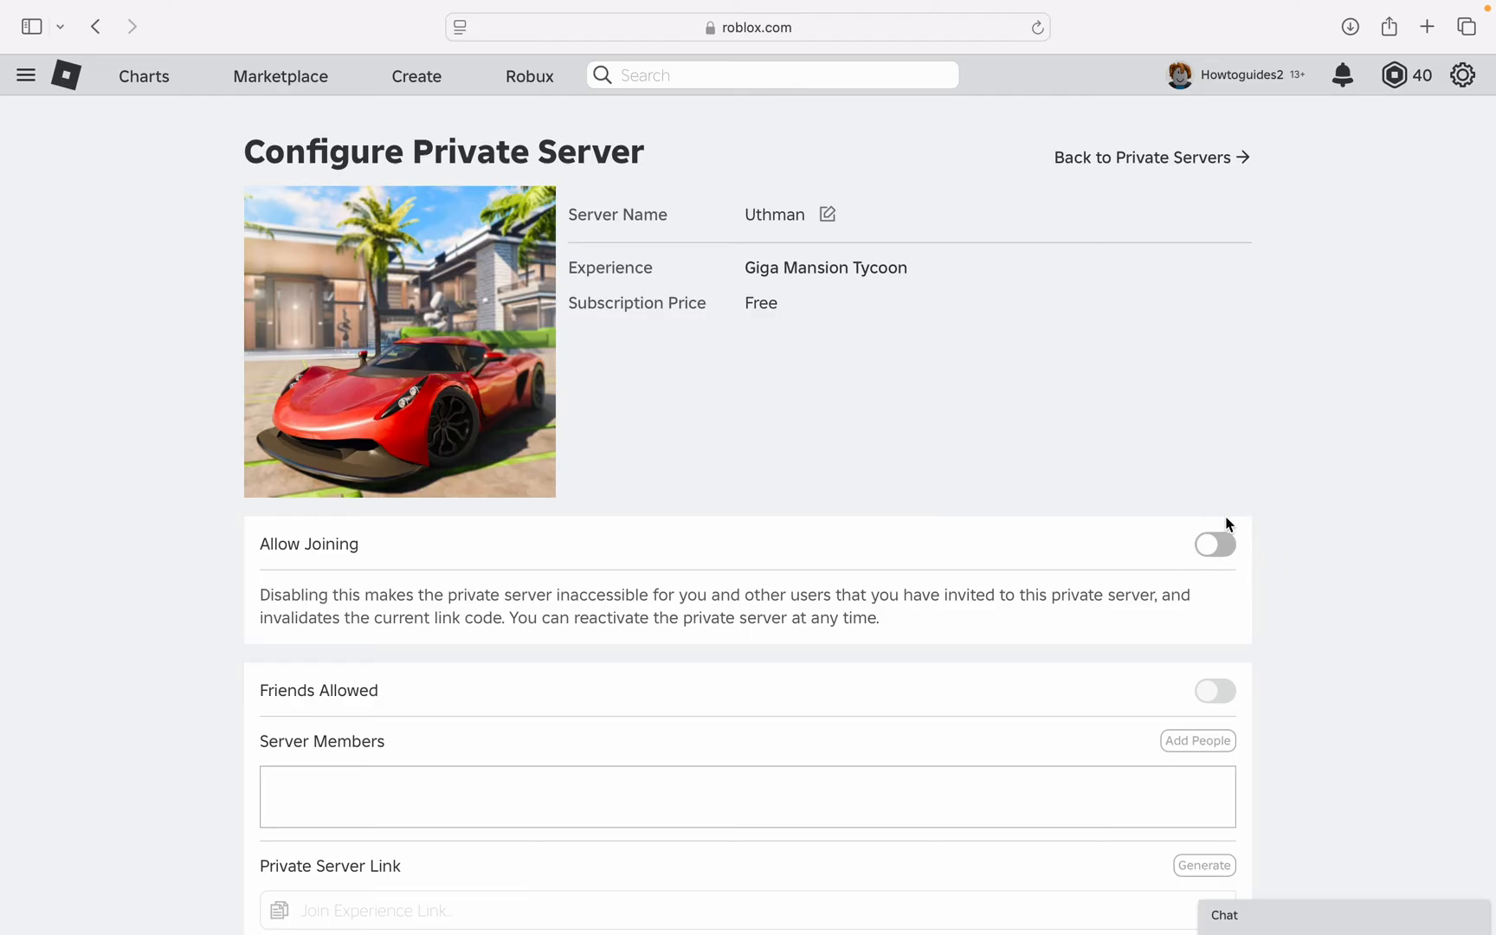
pyautogui.click(1216, 544)
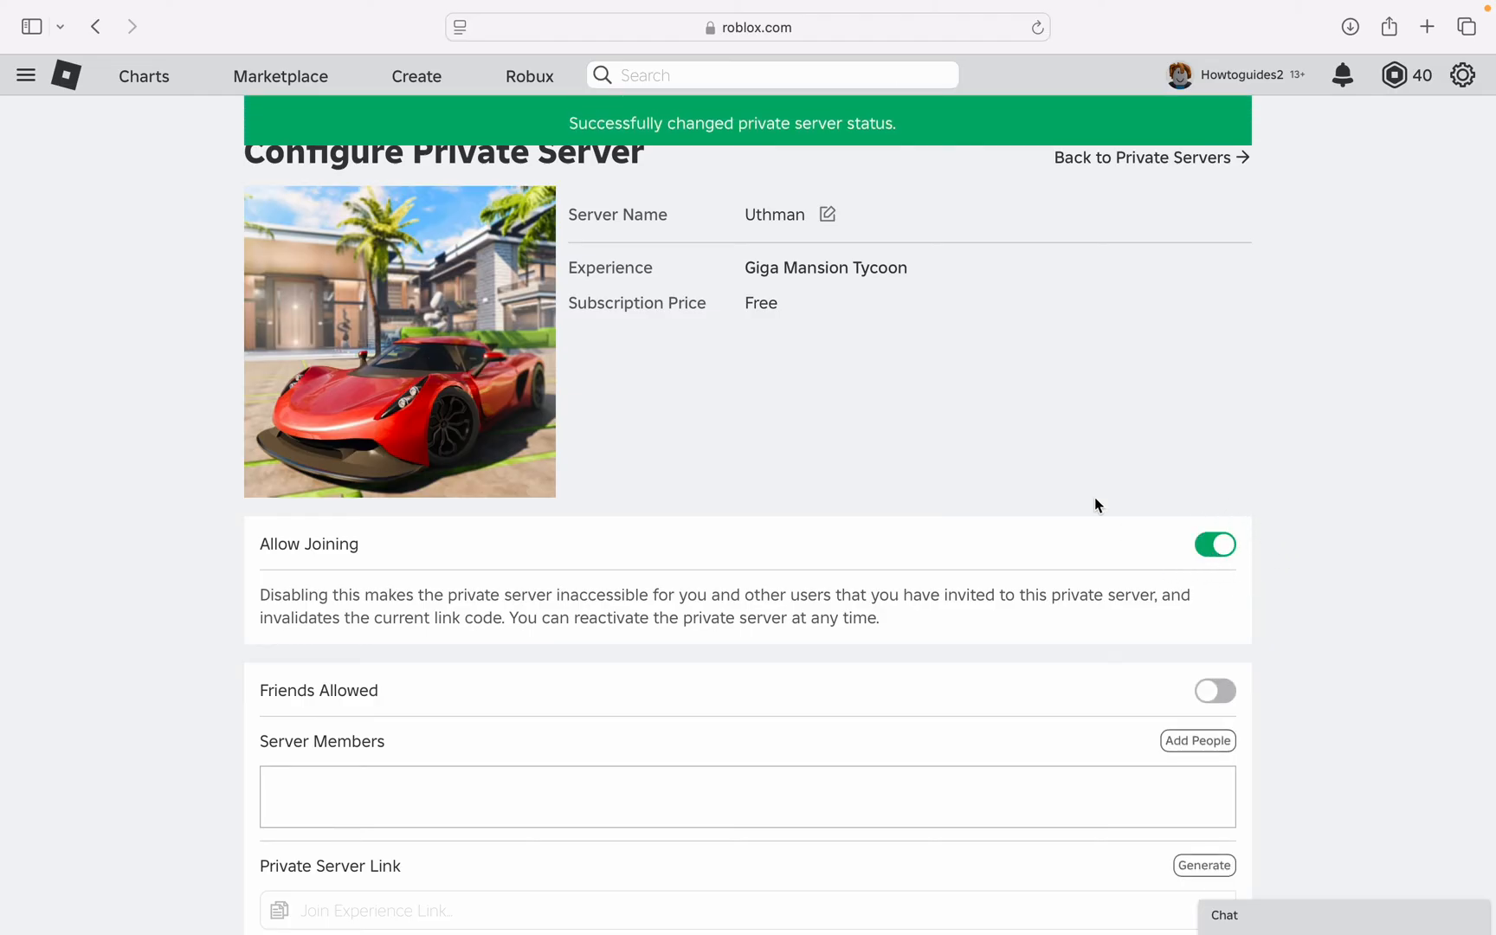
pyautogui.moveTo(999, 406)
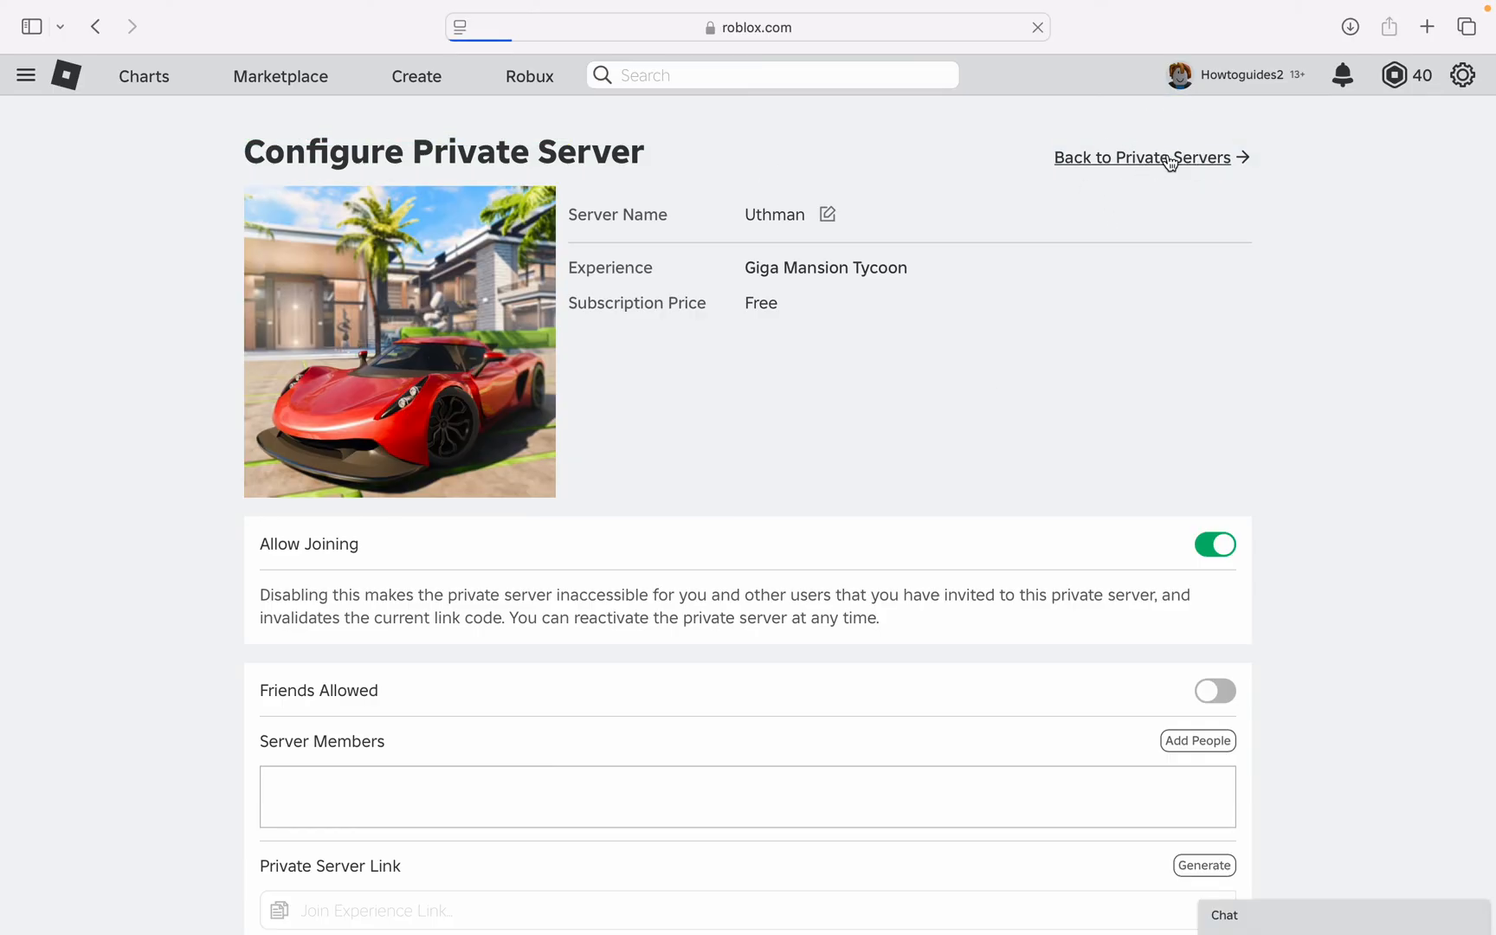
# Return to the private servers list and join the reactivated Uthman server
pyautogui.click(1141, 158)
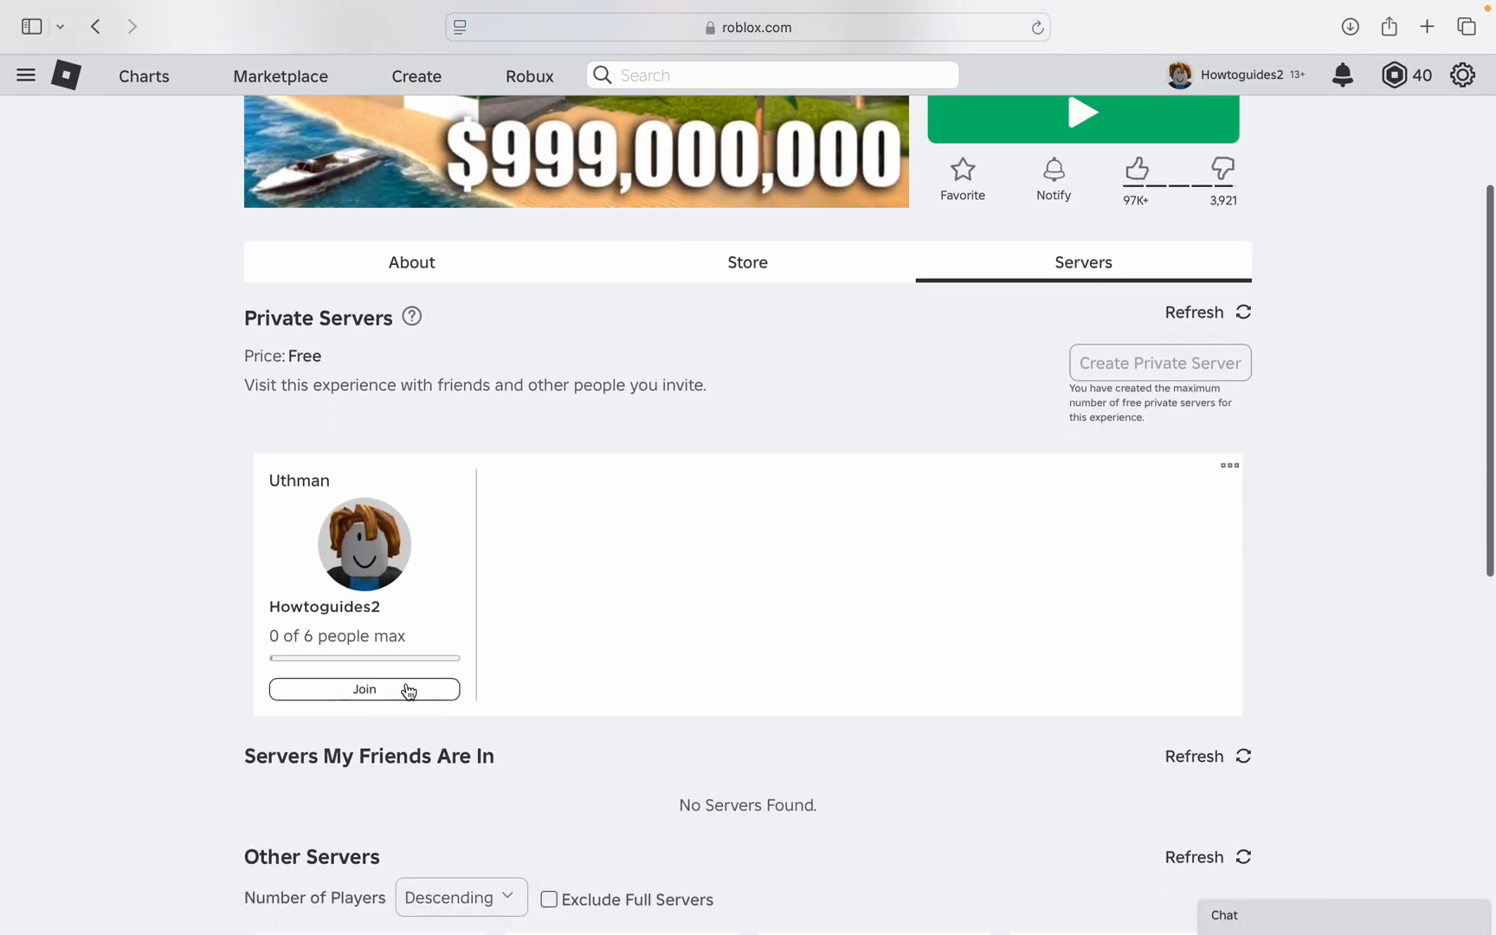
pyautogui.click(364, 690)
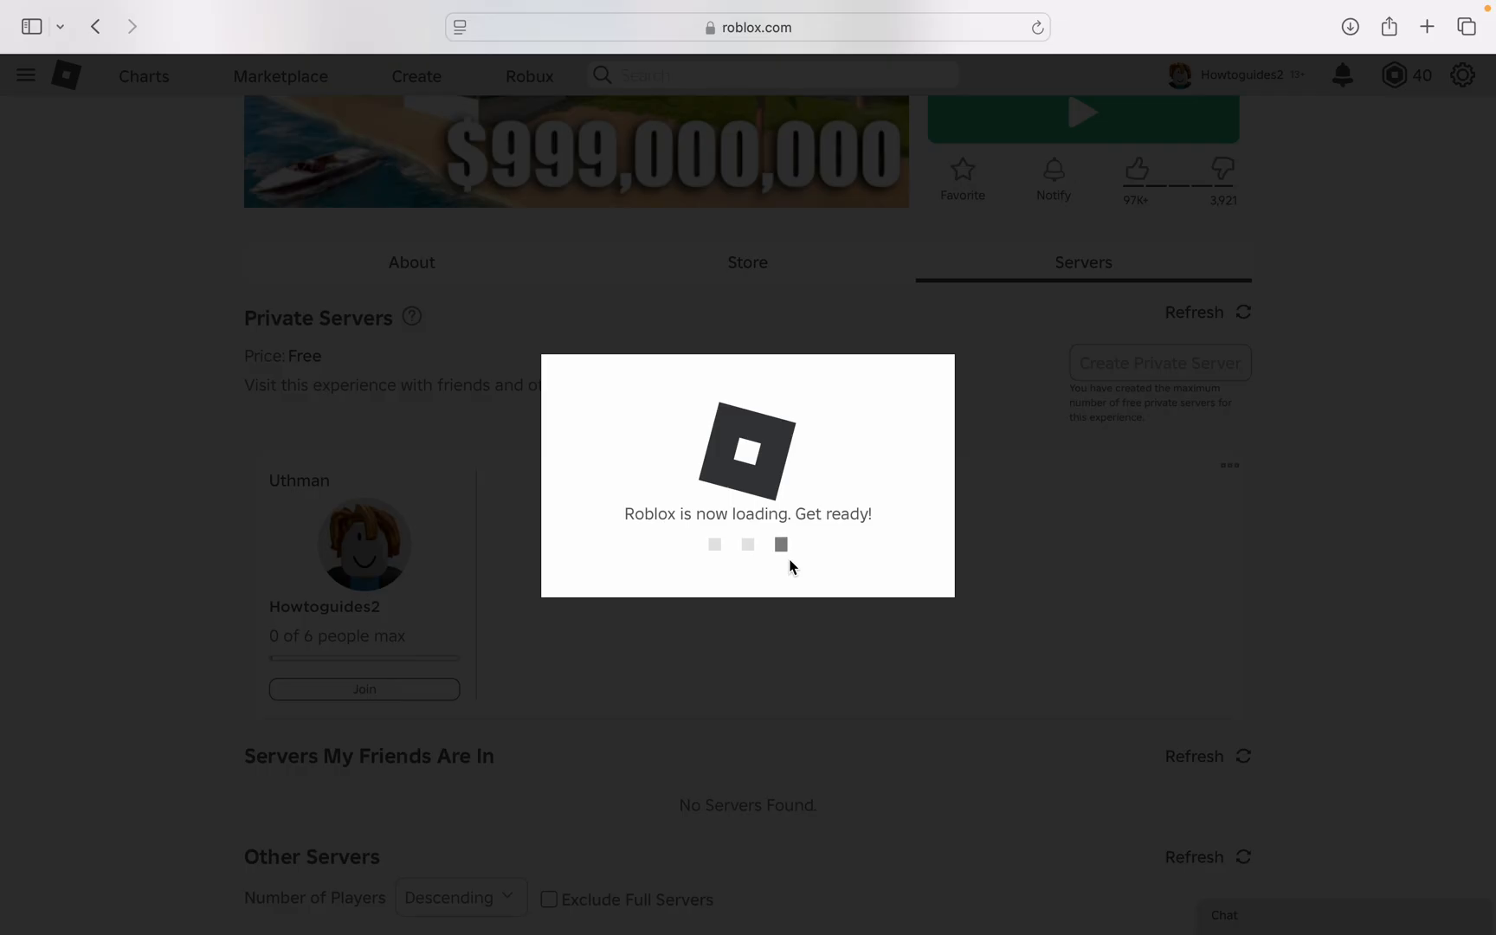
pyautogui.moveTo(1284, 123)
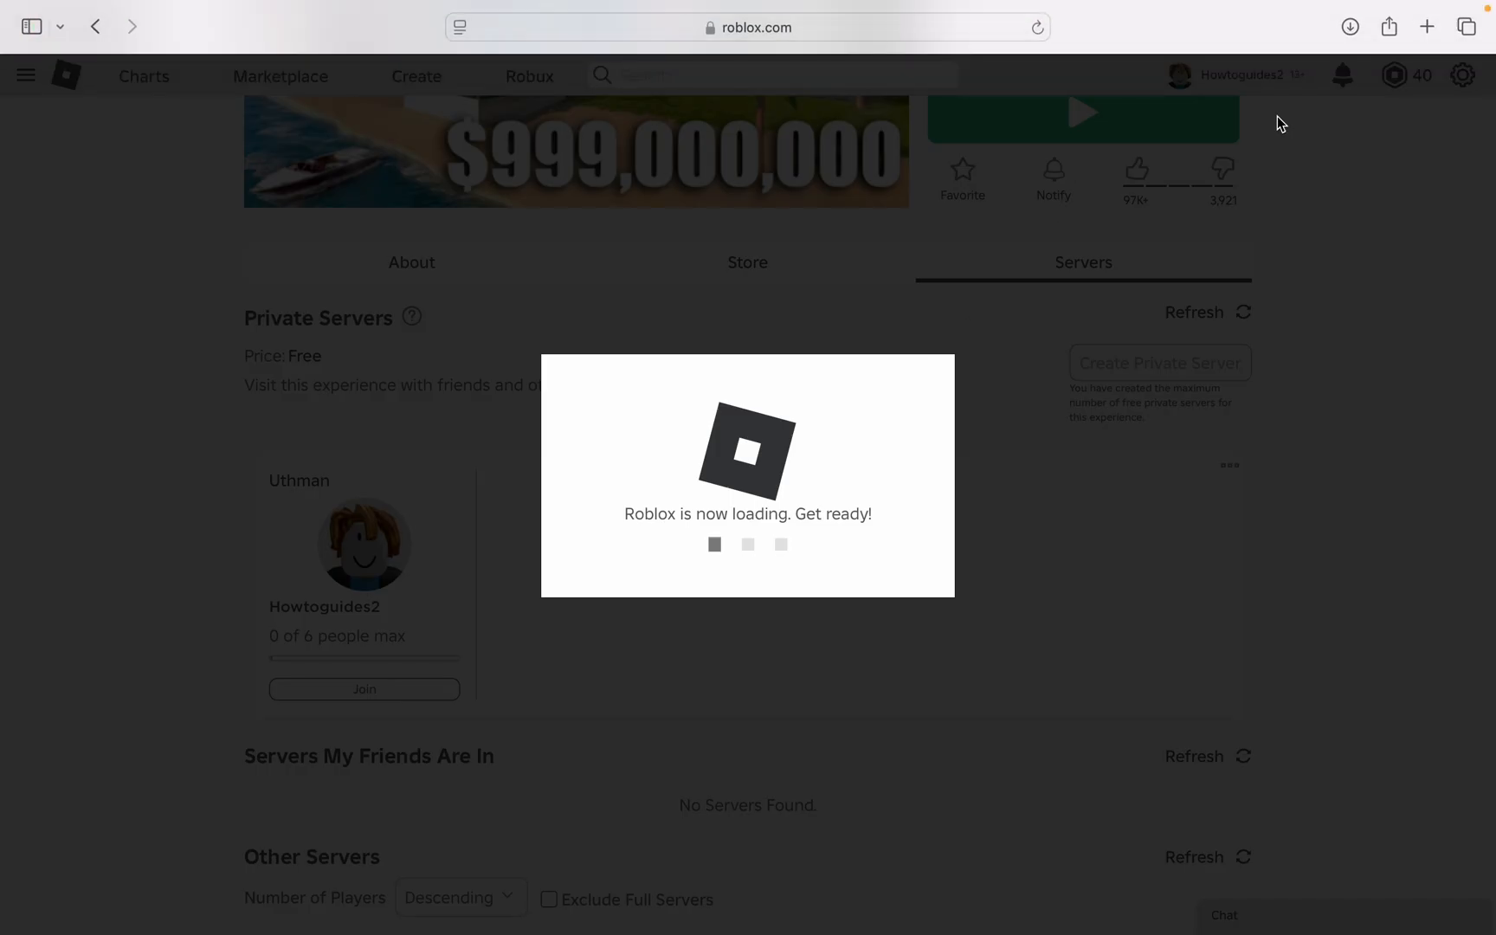